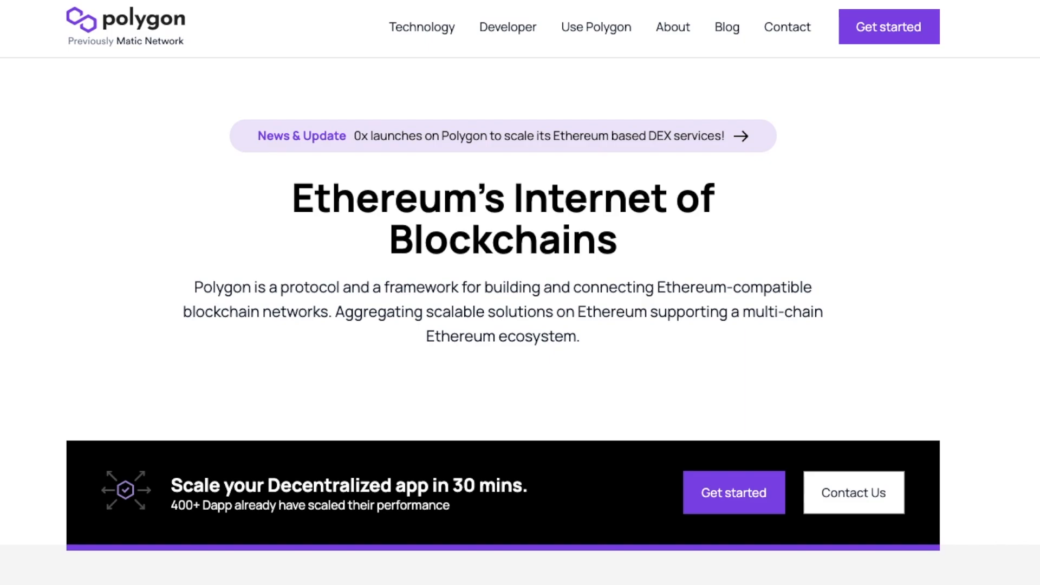
# Step: Check the MetaMask popup's network list, staying on Ethereum Mainnet
pyautogui.scroll(-3)
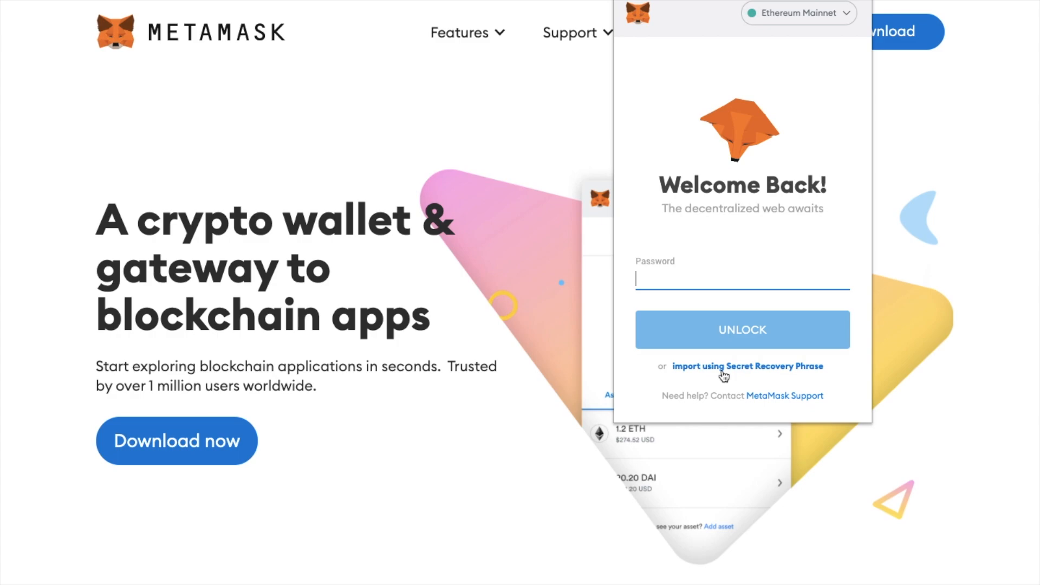
pyautogui.click(799, 13)
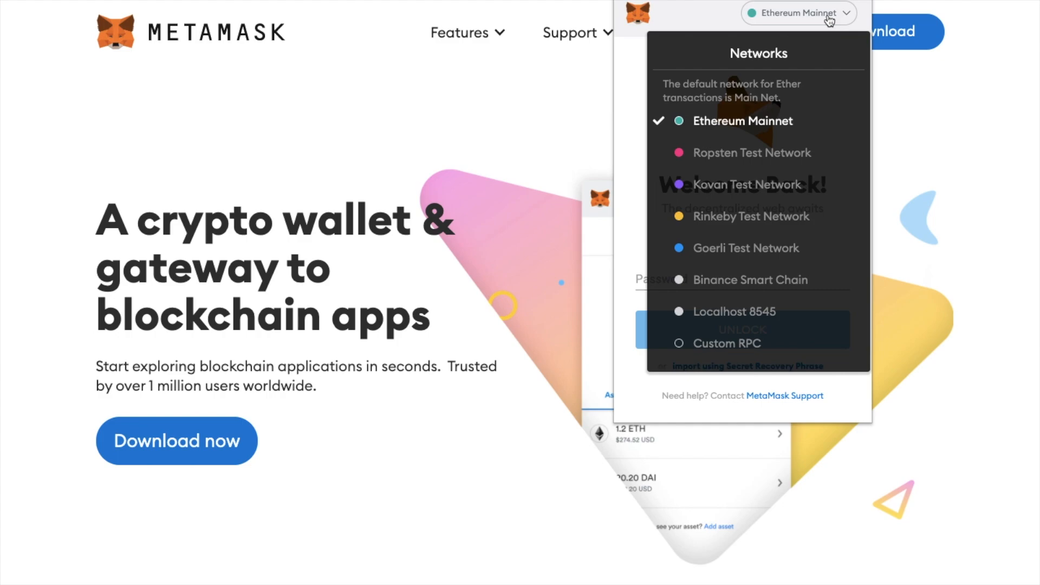
pyautogui.click(798, 12)
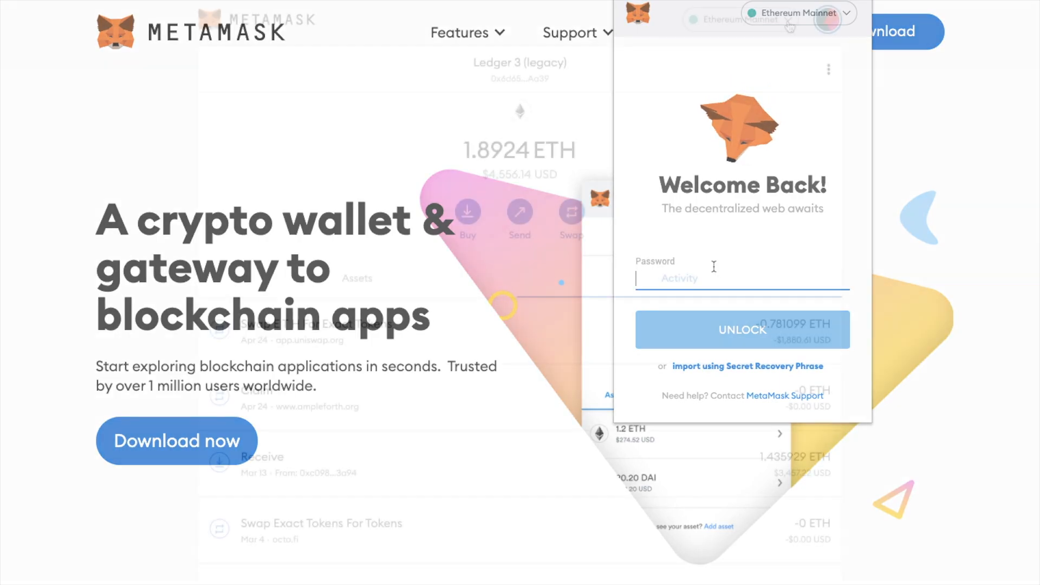
# Step: Switch MetaMask to full-page view and review the network list without switching
pyautogui.click(741, 330)
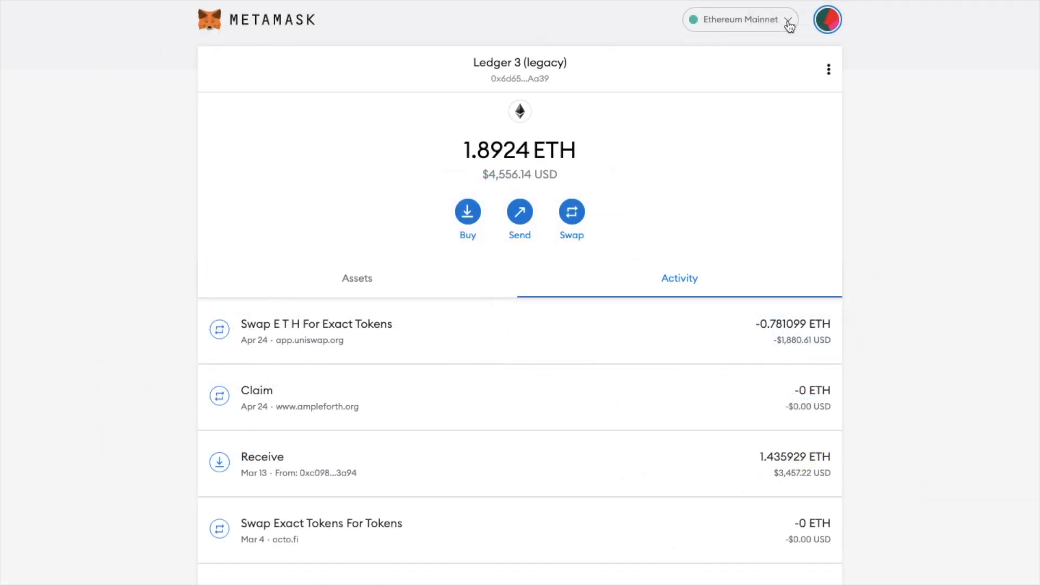
pyautogui.click(740, 20)
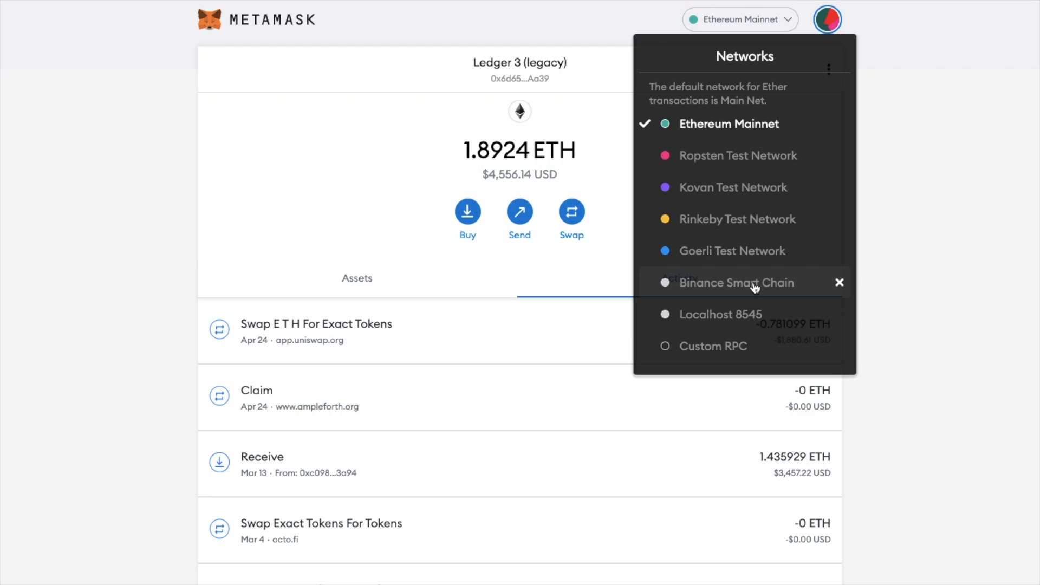
pyautogui.click(739, 20)
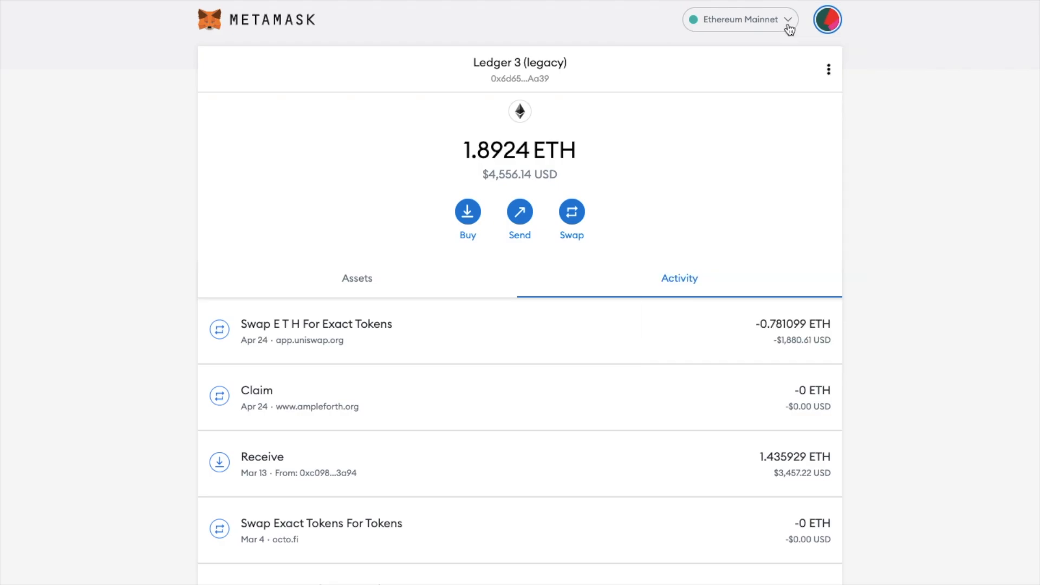
pyautogui.moveTo(838, 30)
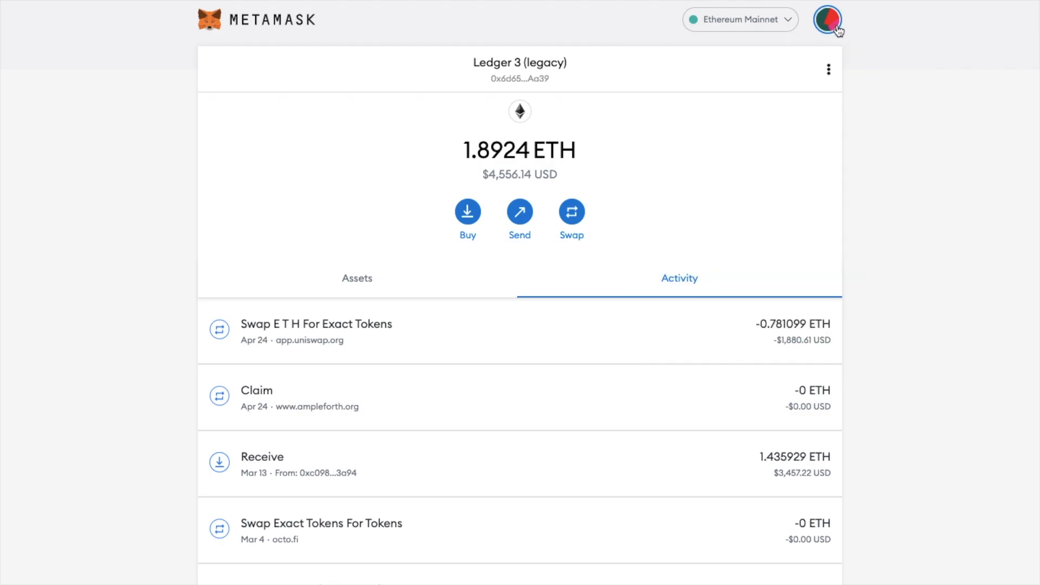
# Step: Go to MetaMask Settings > Networks and start a new custom network
pyautogui.click(827, 20)
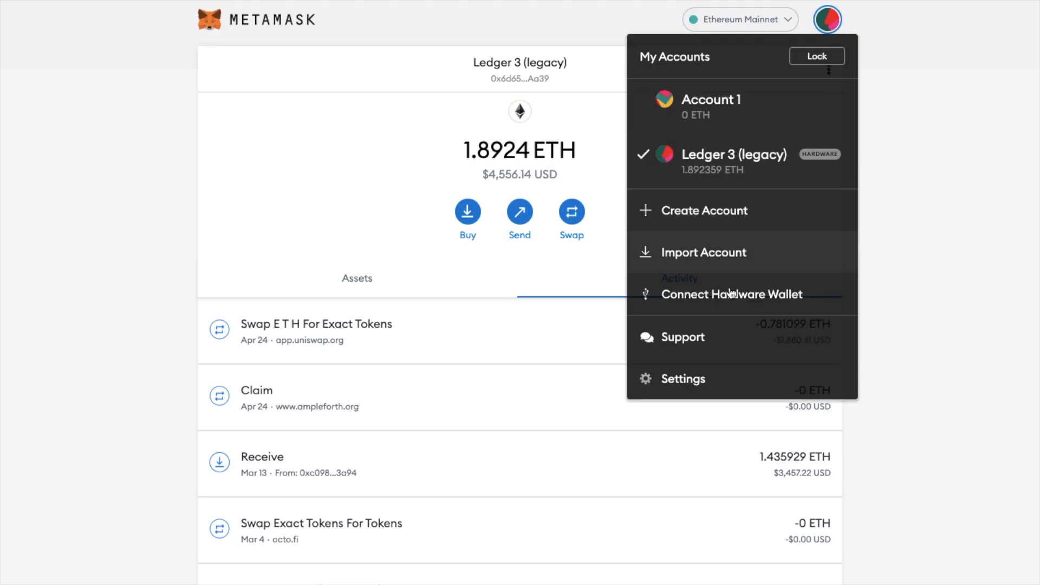
pyautogui.click(683, 378)
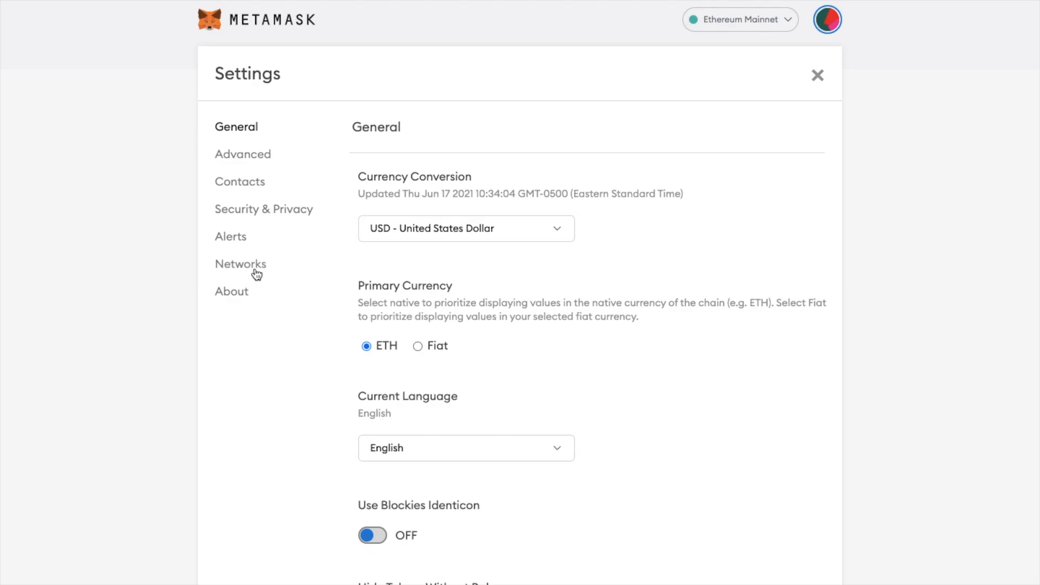
pyautogui.click(240, 263)
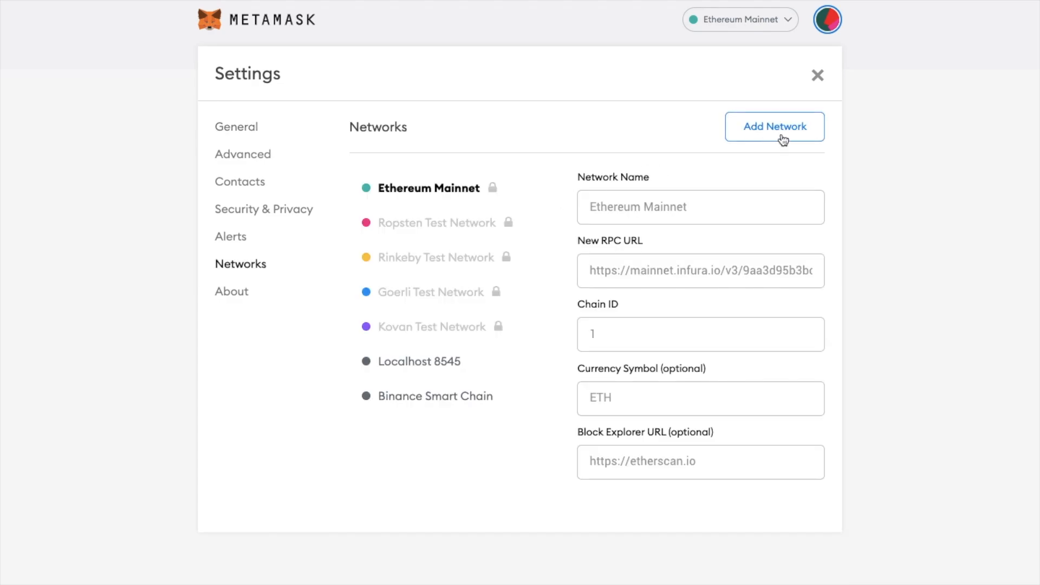
pyautogui.click(775, 126)
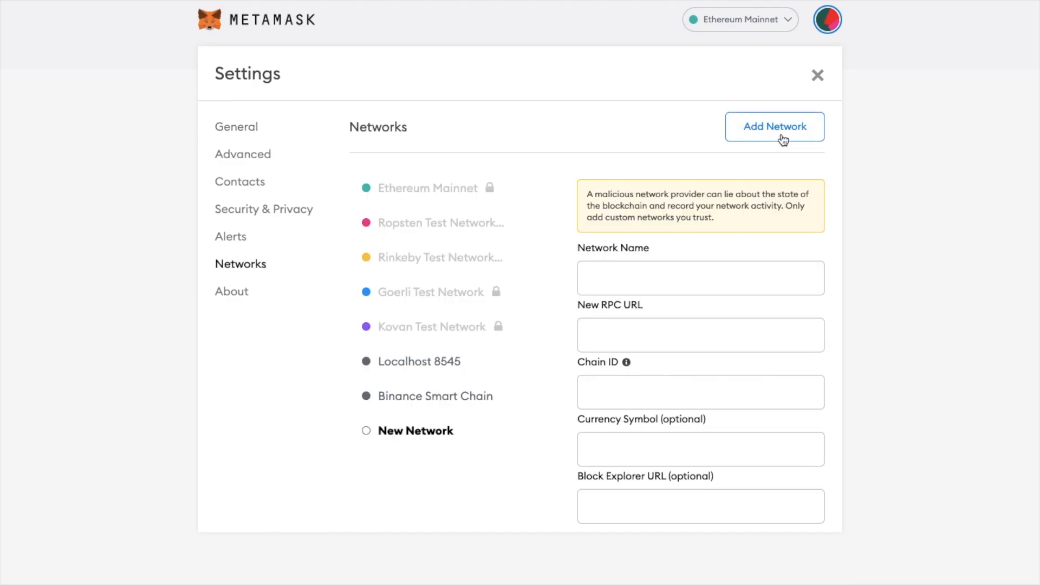
pyautogui.write('Poly')
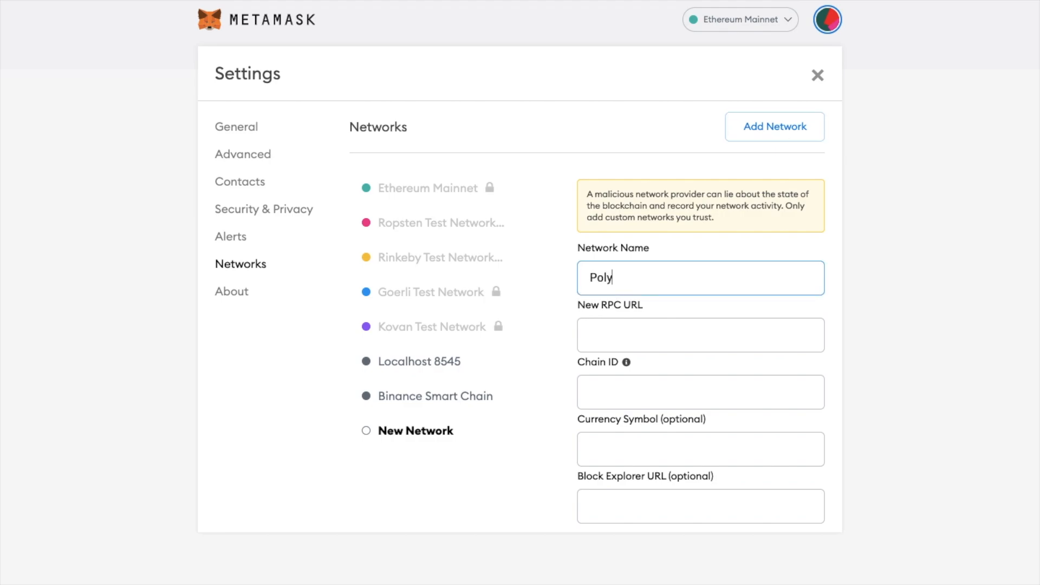
pyautogui.write('gon')
pyautogui.click(701, 391)
pyautogui.write('137')
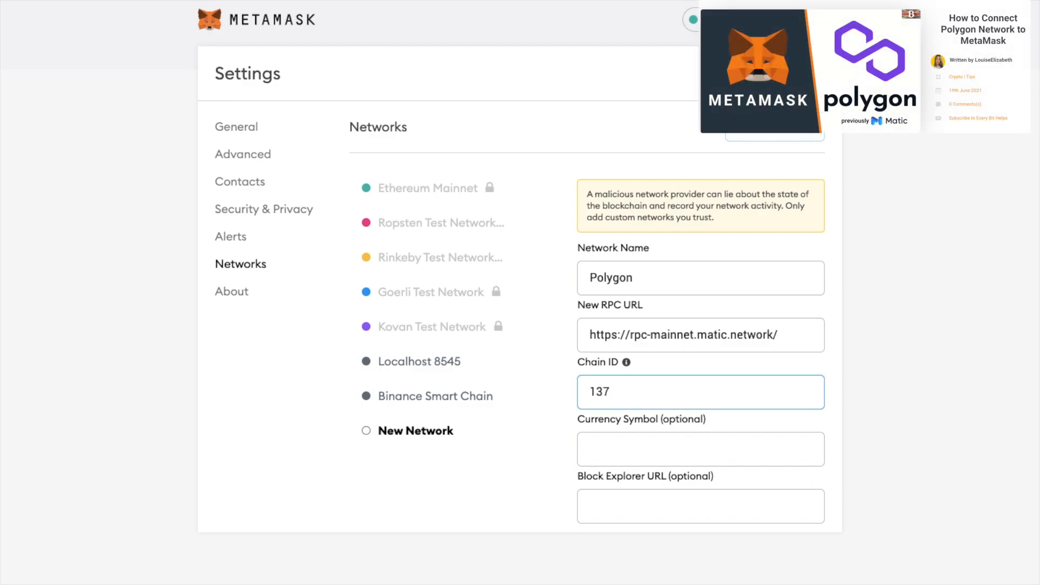
pyautogui.write('MATIC')
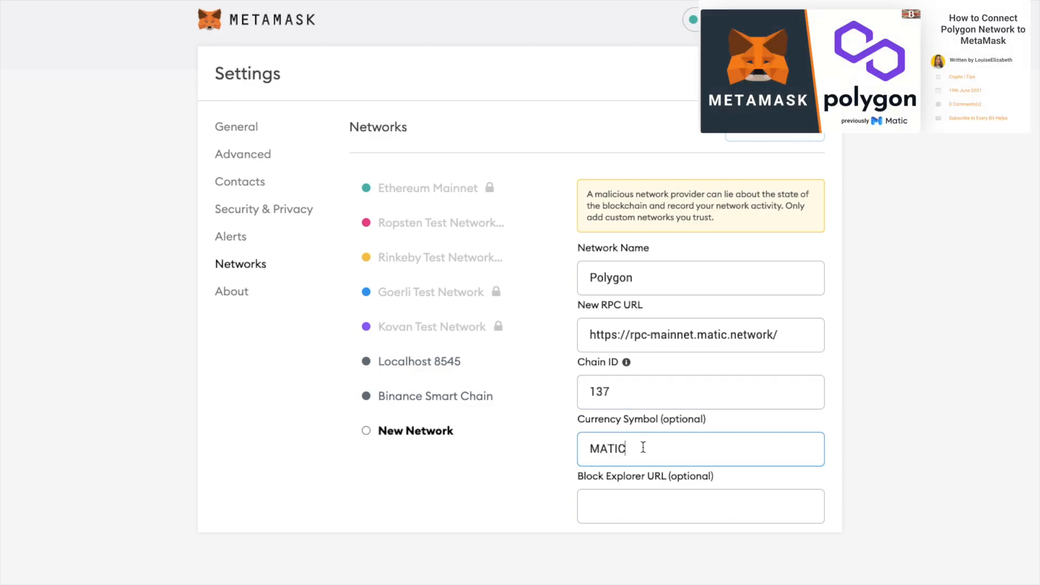
pyautogui.write('https://explorer.matic.network/')
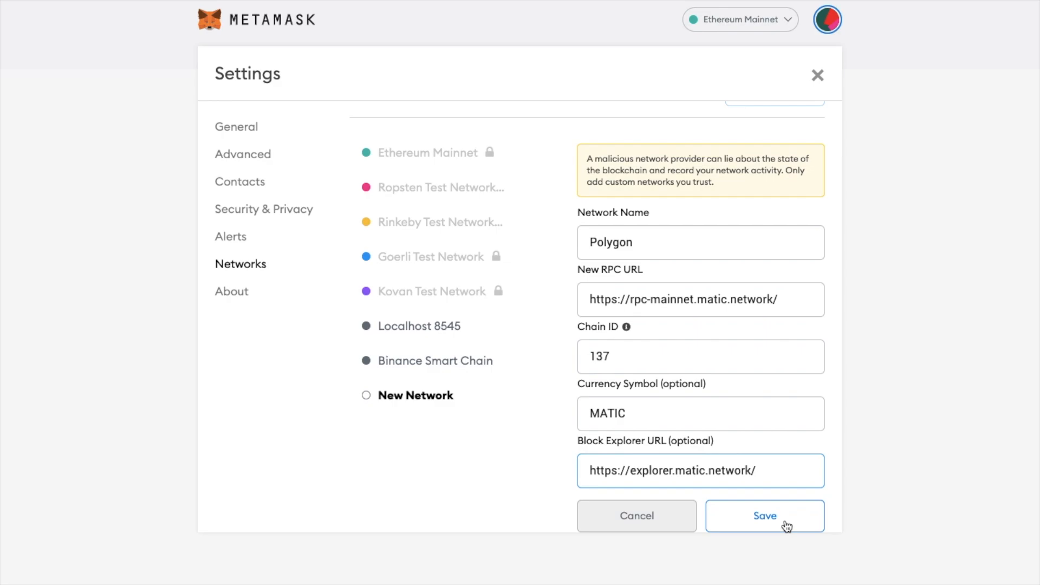
pyautogui.click(765, 517)
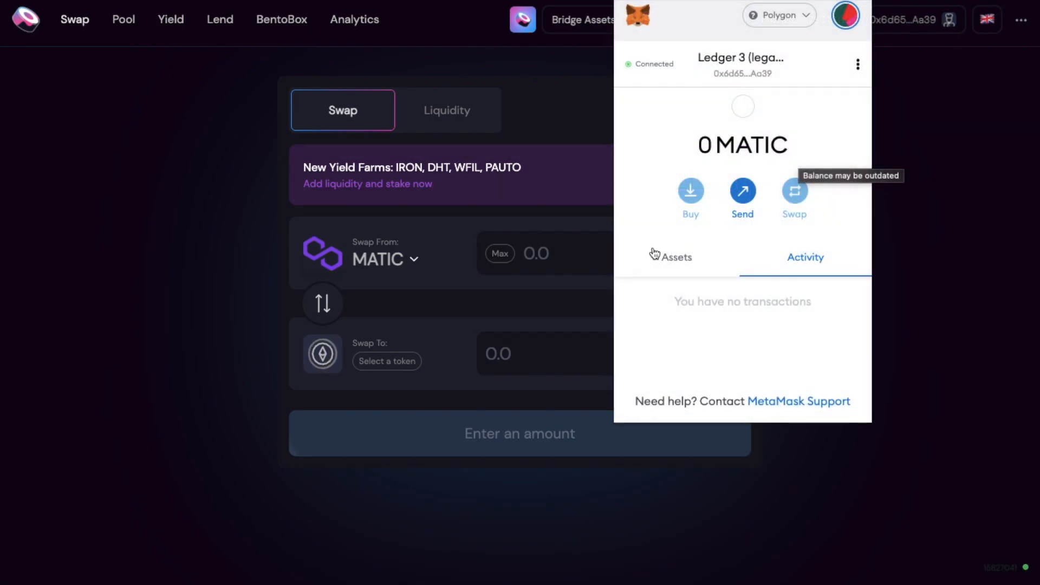
# Step: View the wallet's token assets, showing 0 MATIC on Polygon
pyautogui.click(676, 257)
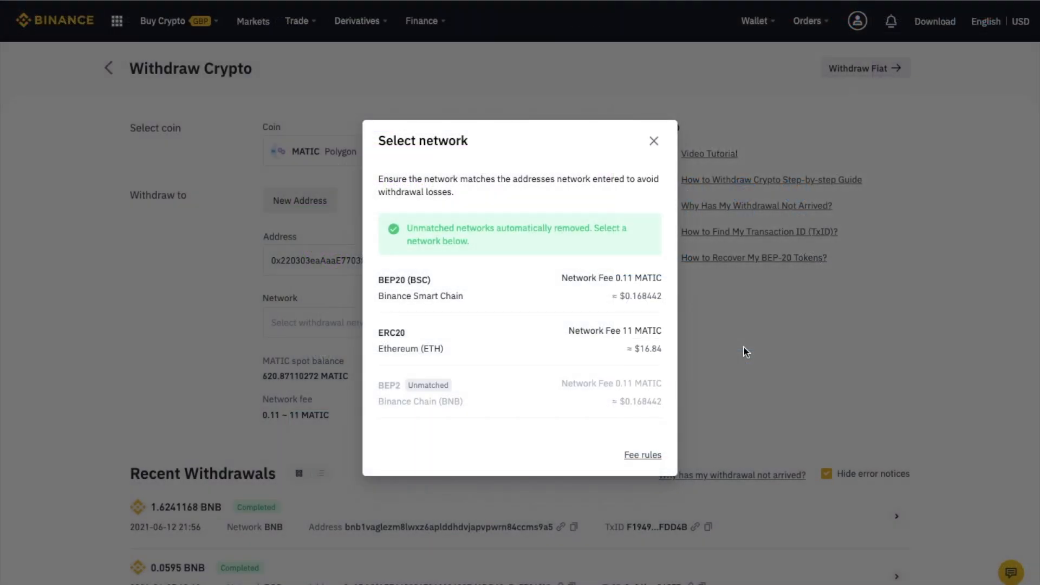
pyautogui.moveTo(948, 56)
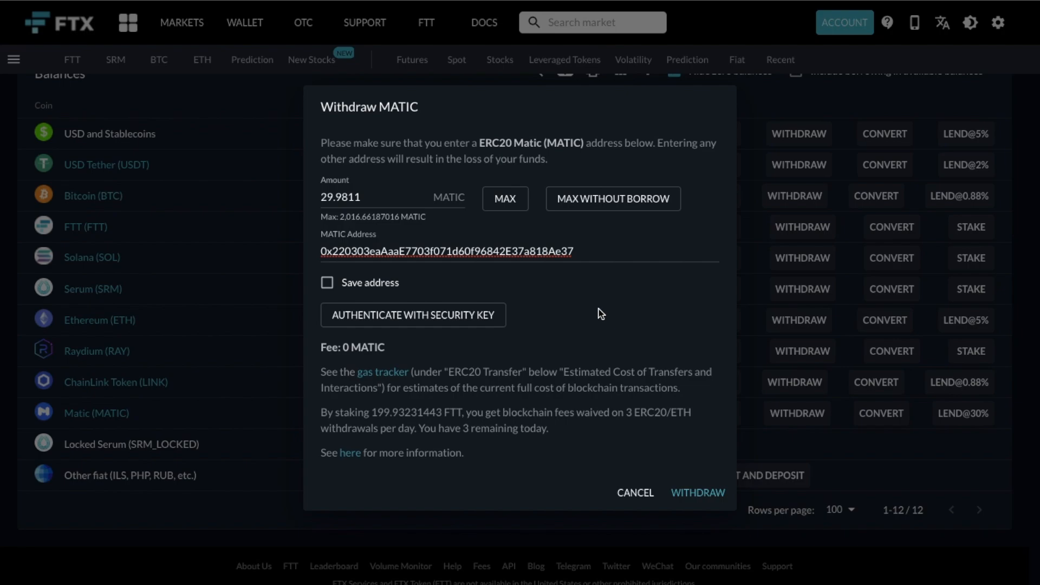
pyautogui.moveTo(456, 325)
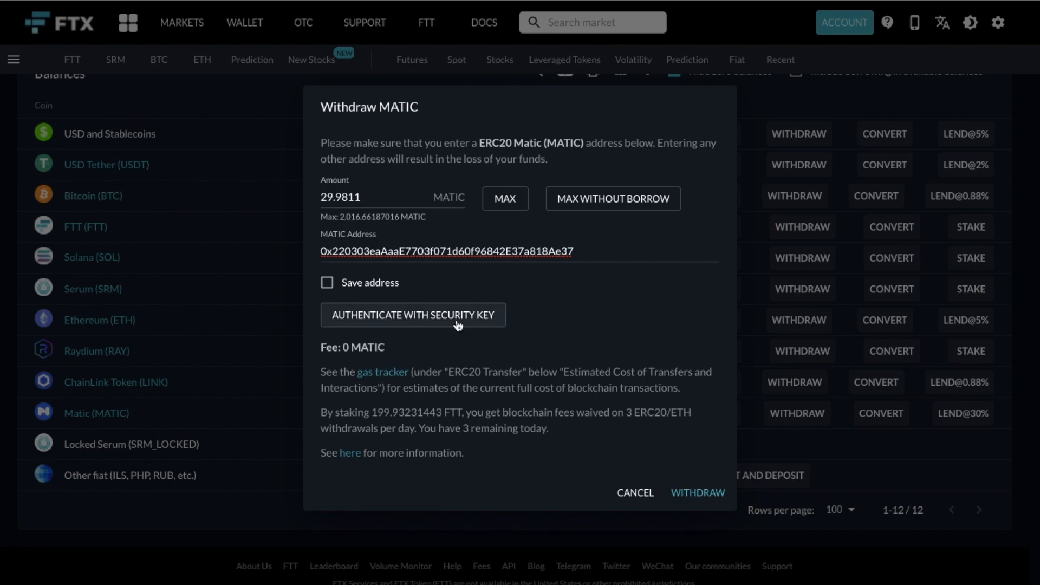
pyautogui.moveTo(455, 324)
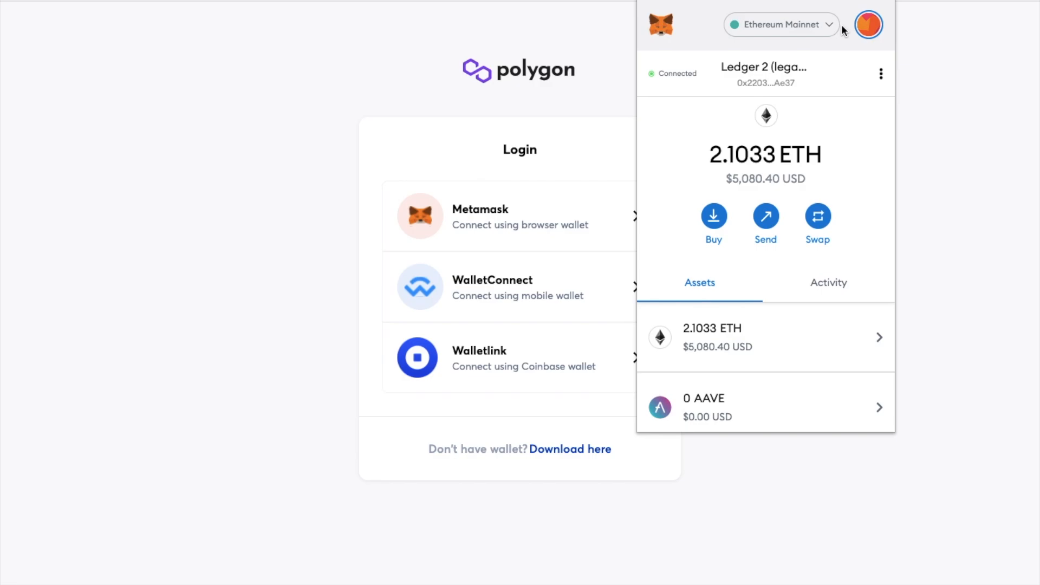
pyautogui.moveTo(824, 31)
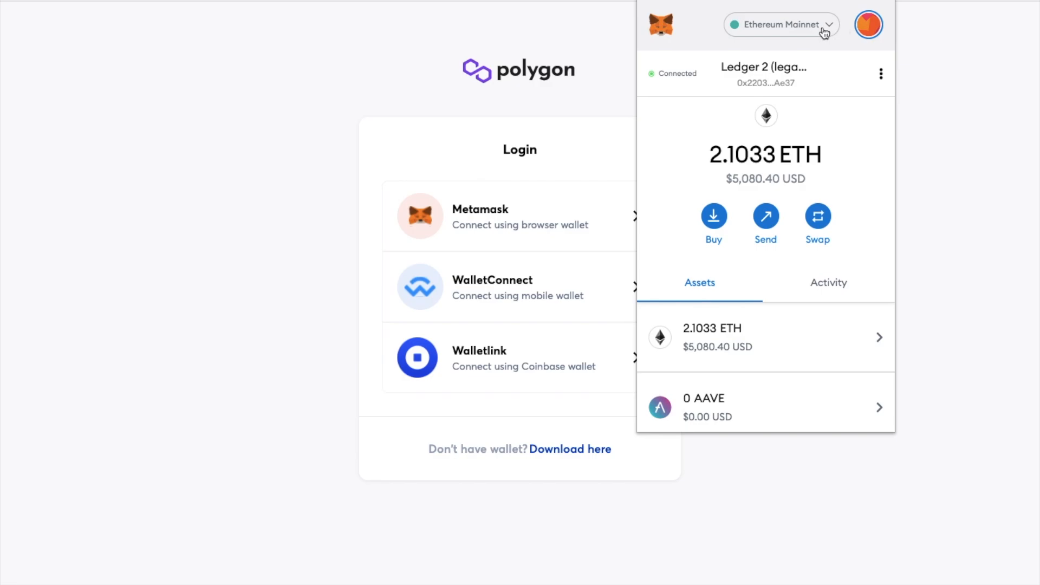
# Step: Log in to Polygon Wallet with Metamask by signing the login message
pyautogui.click(420, 216)
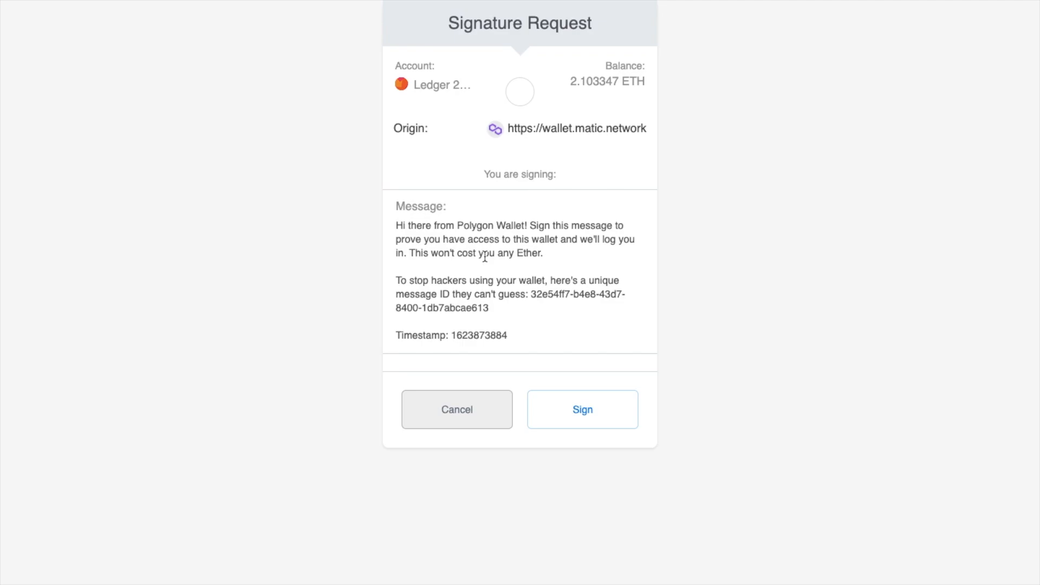
pyautogui.click(582, 410)
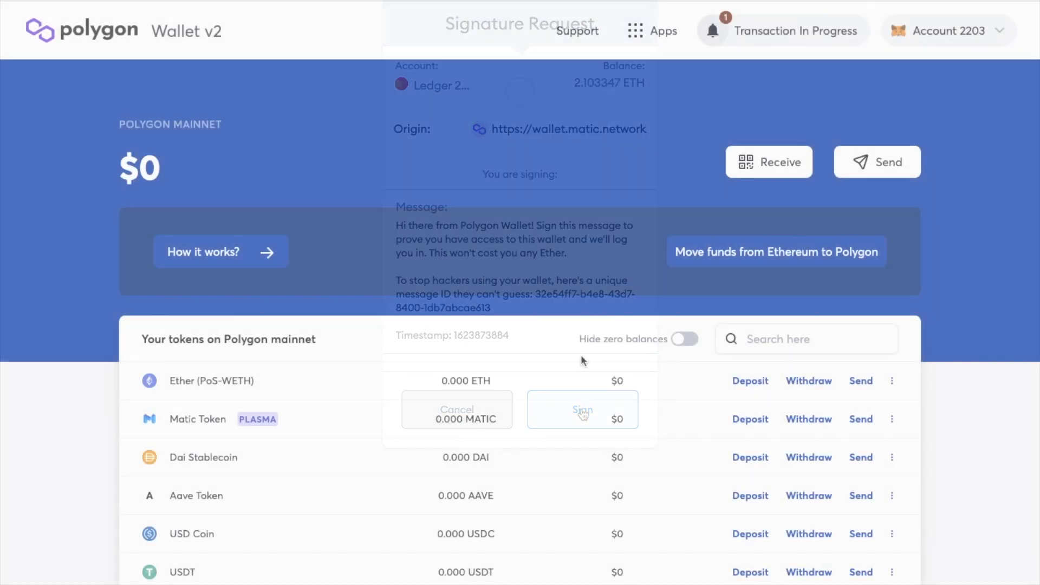
pyautogui.click(582, 410)
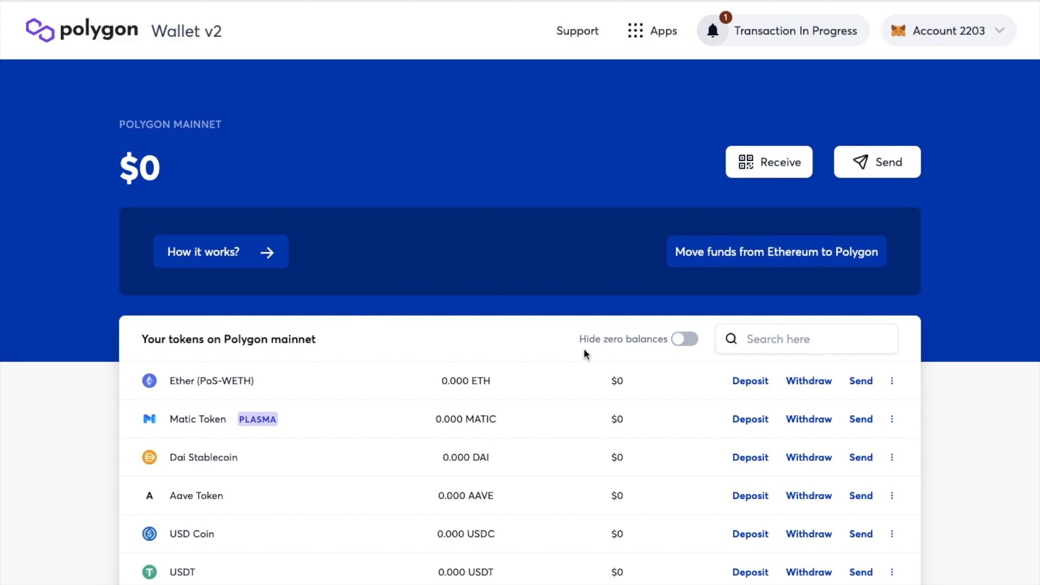
# Step: Open Polygon Bridge, select Matic Token via search 'mat', and fill in the full balance
pyautogui.click(663, 30)
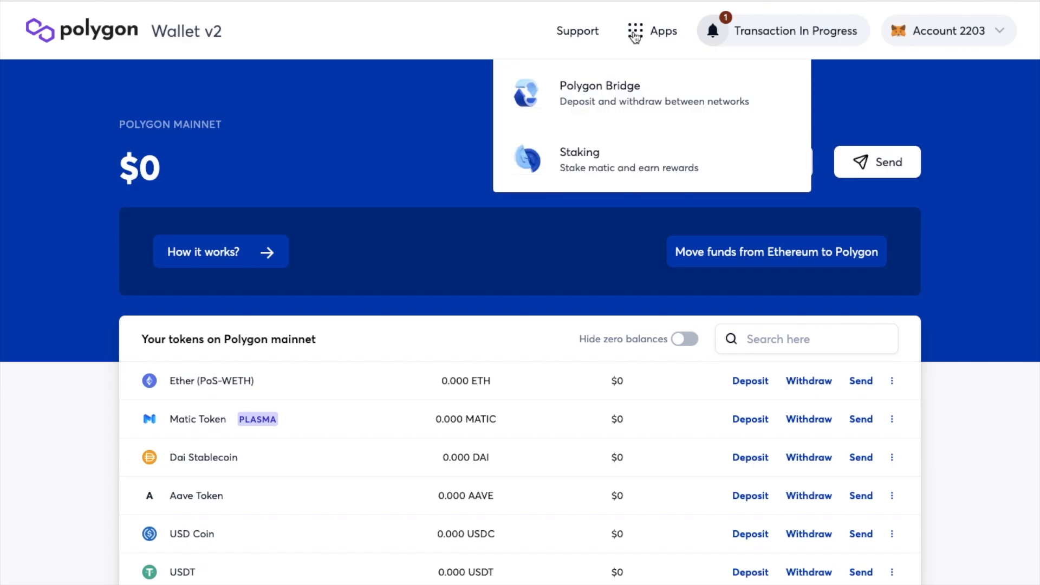
pyautogui.click(599, 93)
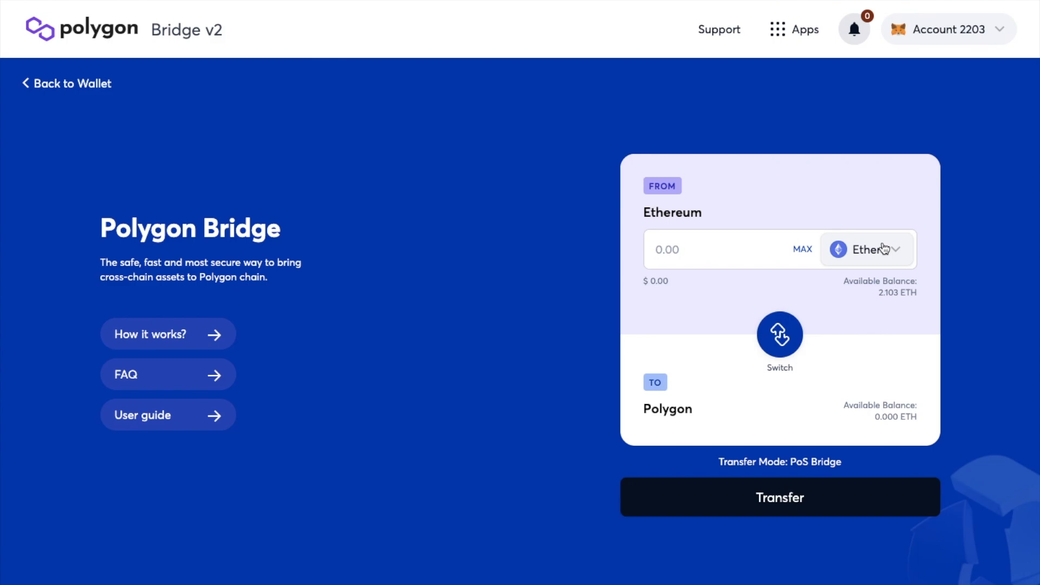
pyautogui.click(865, 249)
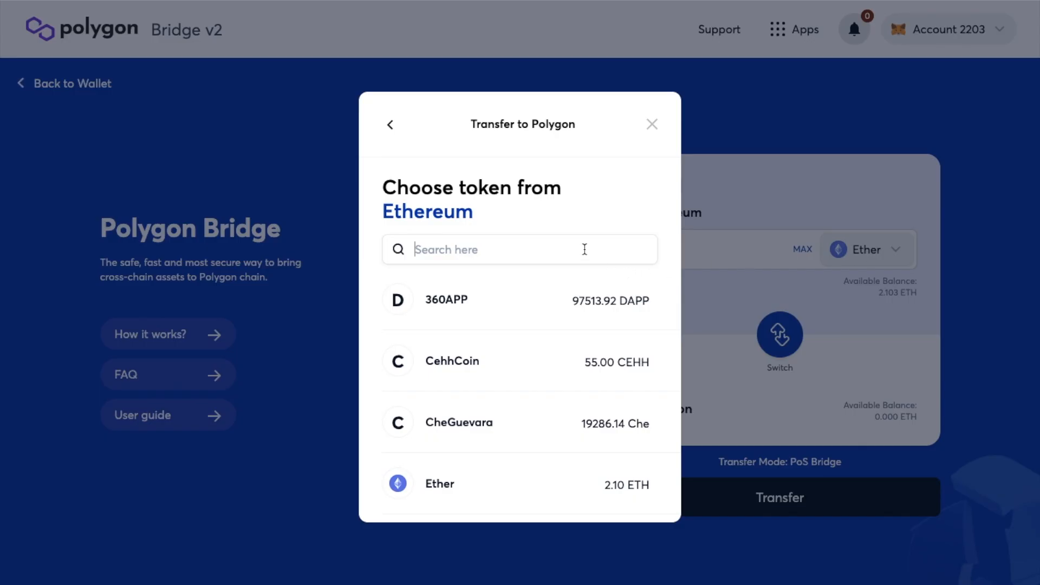
pyautogui.write('mat')
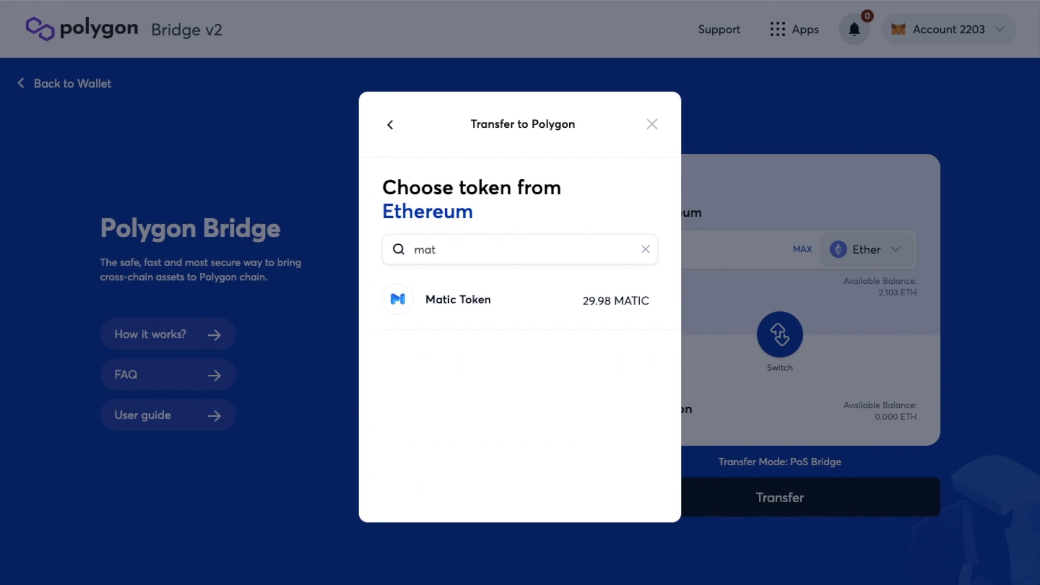
pyautogui.moveTo(516, 301)
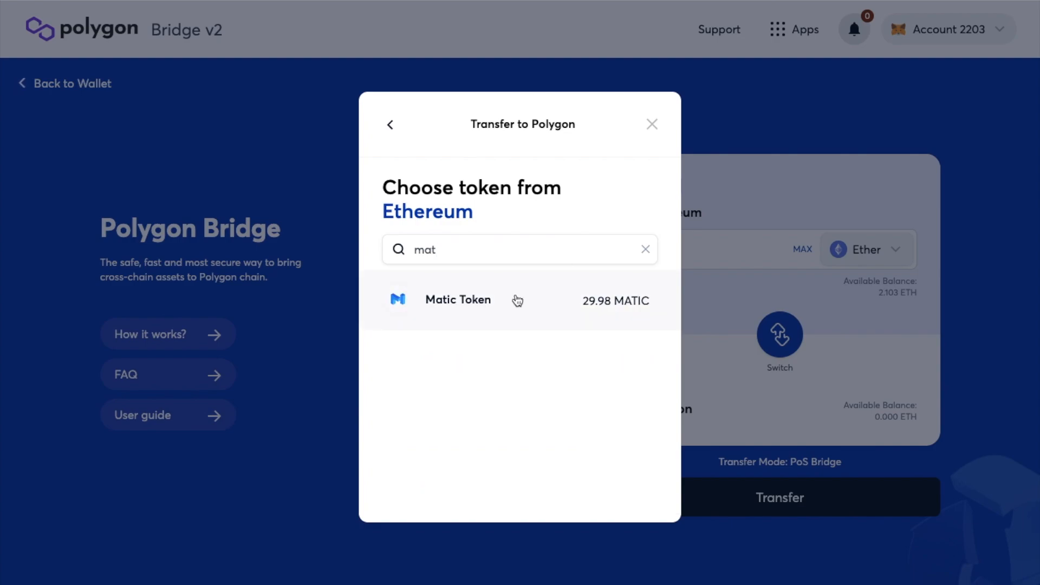
pyautogui.click(457, 299)
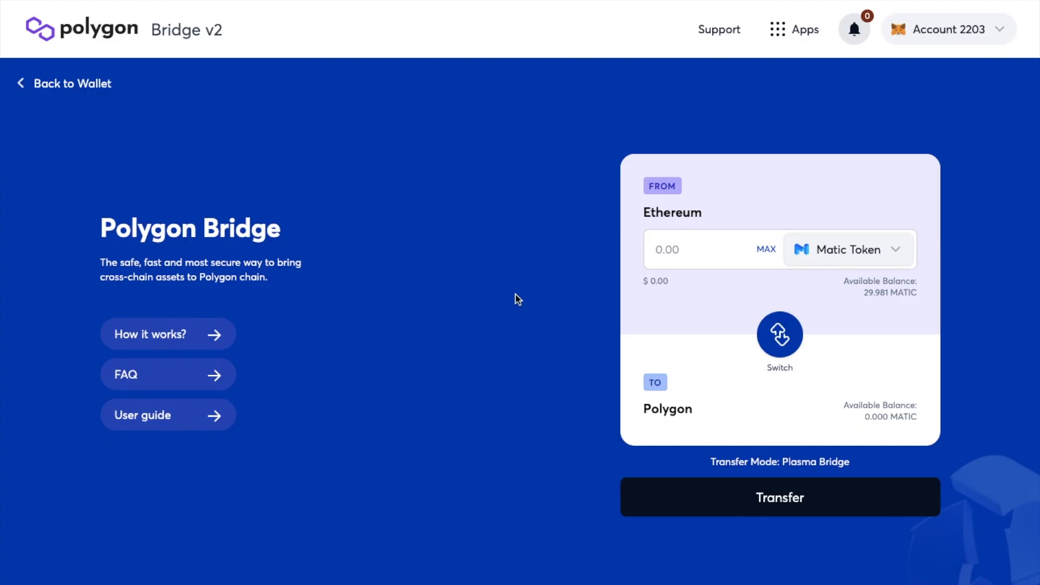
pyautogui.click(765, 249)
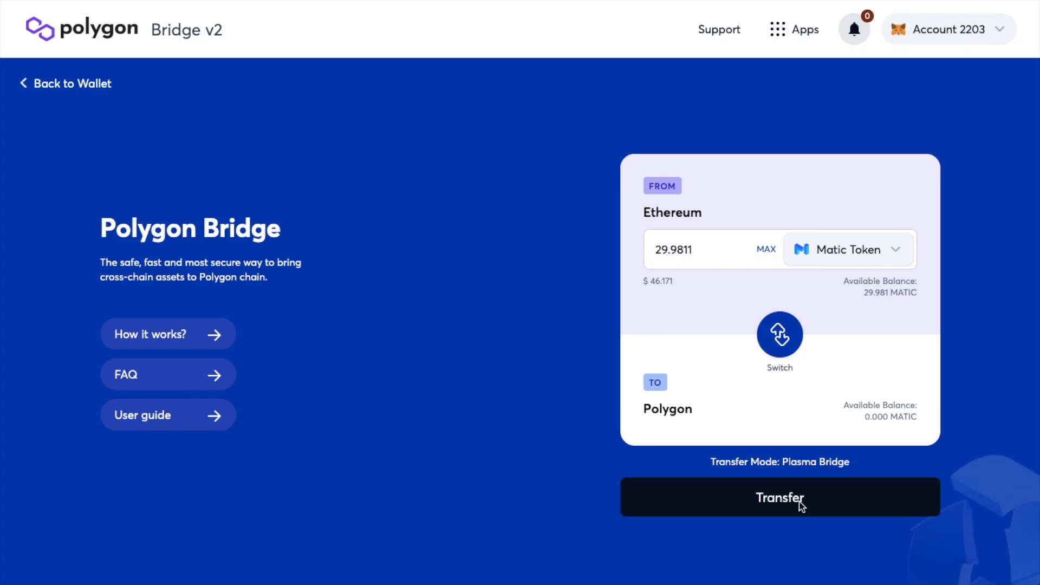
# Step: Confirm the 29.9811 MATIC transfer through all dialogs and view it on Etherscan
pyautogui.click(779, 496)
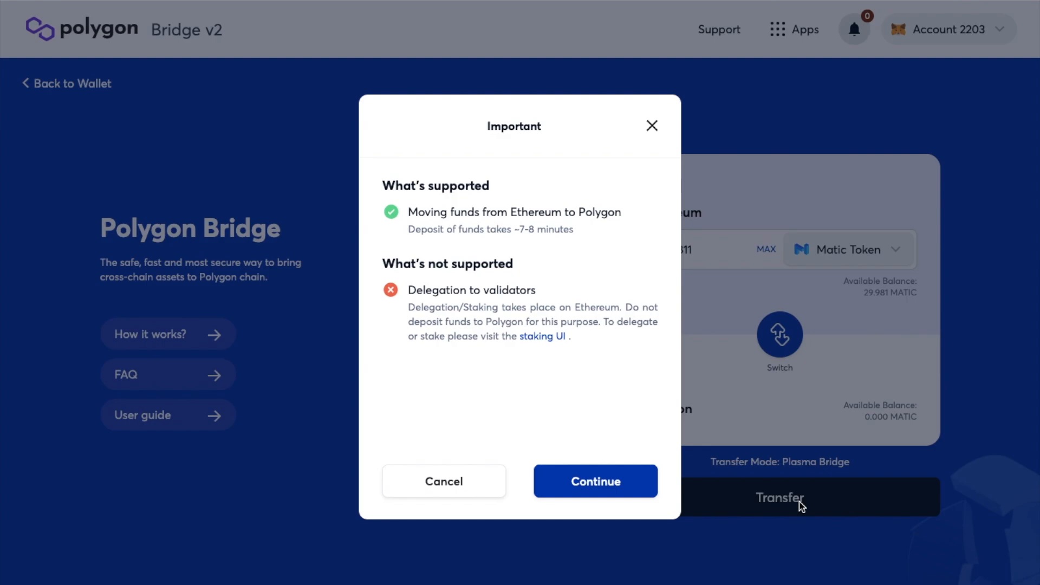
pyautogui.moveTo(633, 483)
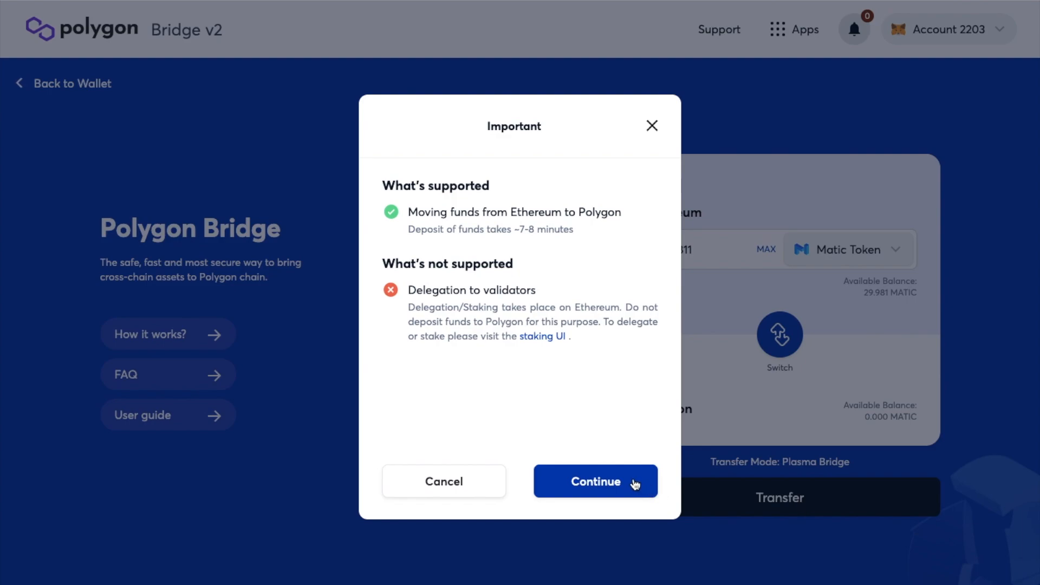
pyautogui.click(594, 481)
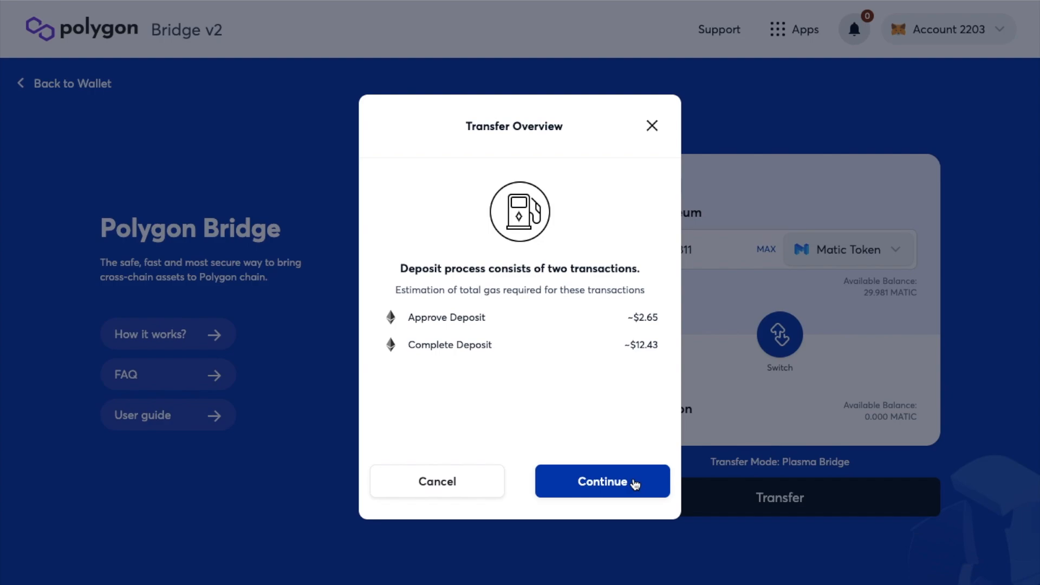
pyautogui.click(601, 481)
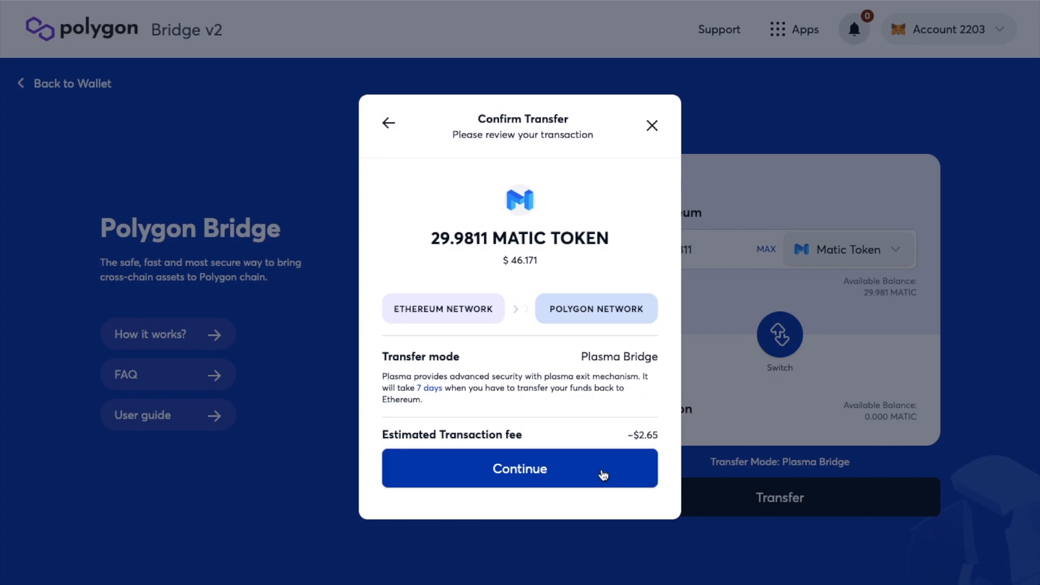
pyautogui.click(520, 468)
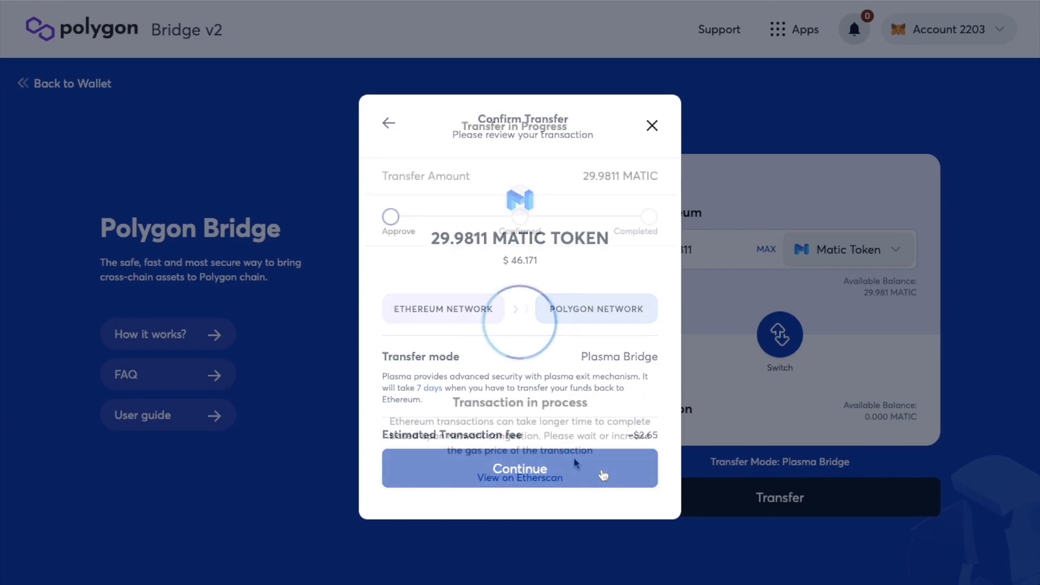
pyautogui.click(519, 468)
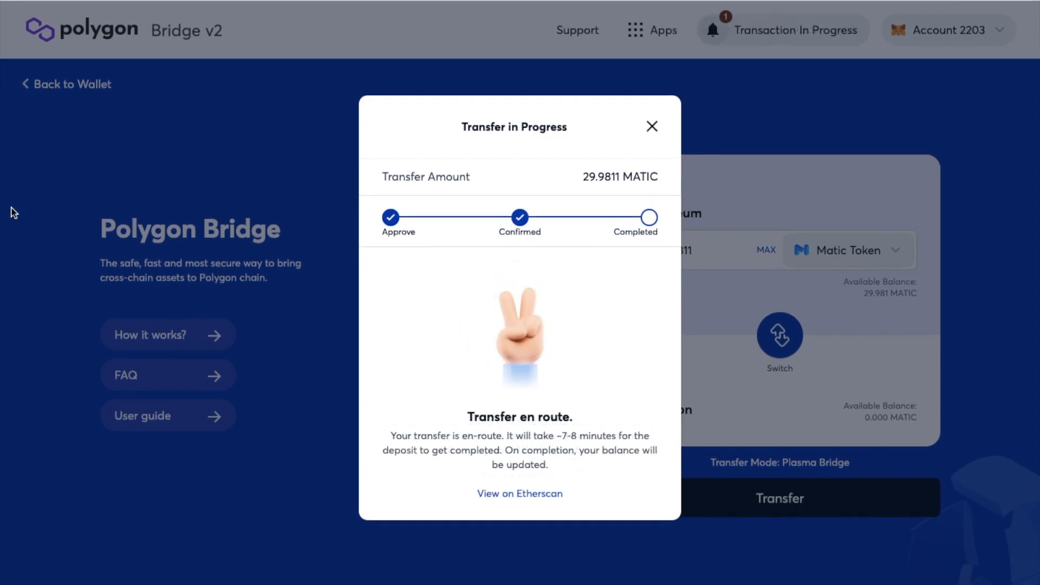
pyautogui.click(520, 493)
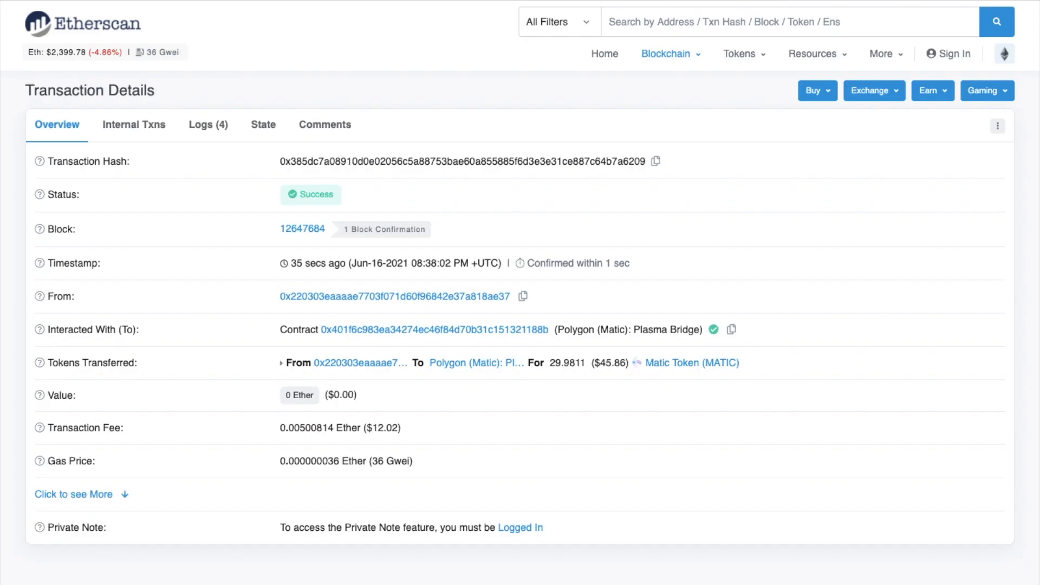